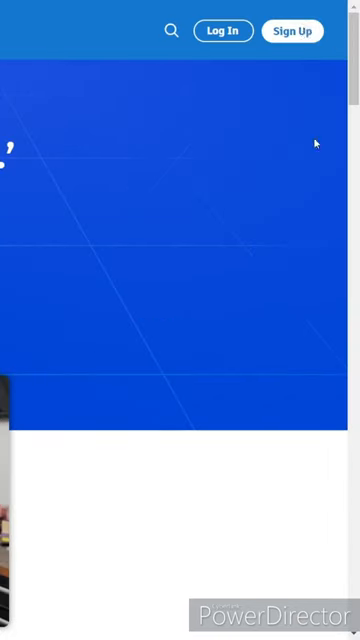
Open a circuit design from the Tinkercad home page into the Circuits editor
click(292, 30)
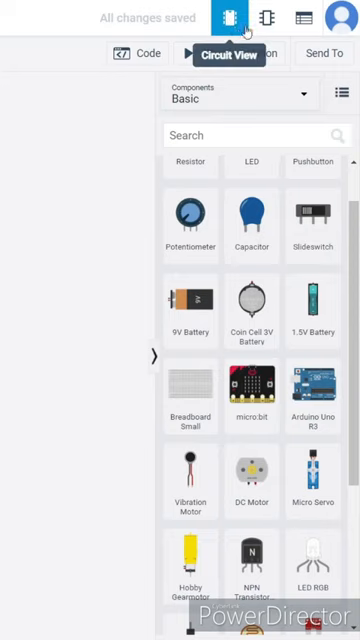
Show the printable schematic view of the design with its Download PDF option
click(264, 18)
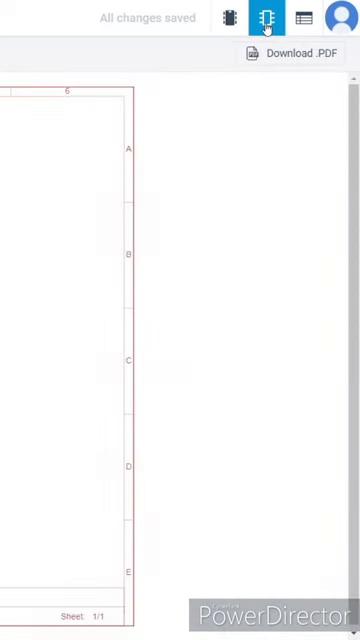
click(260, 18)
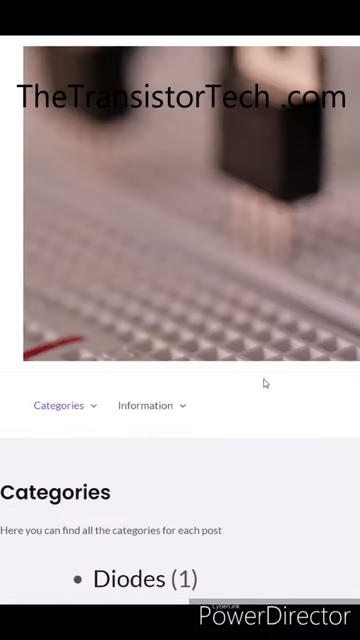
scroll(down, 3)
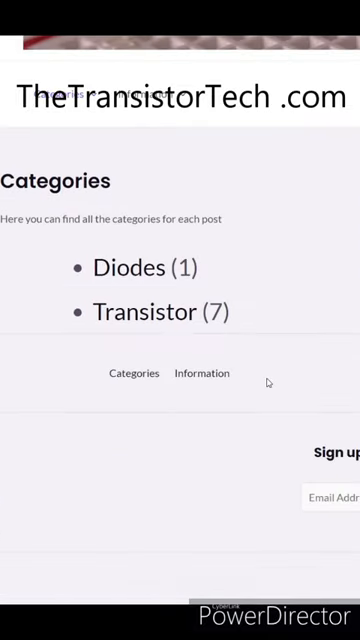